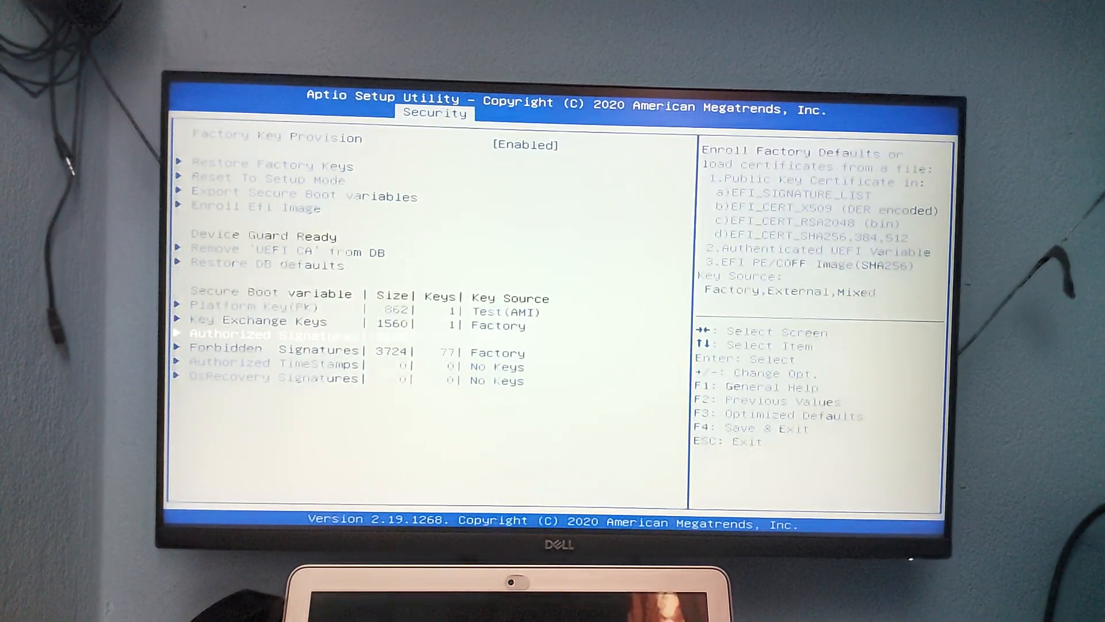
Step: Select Key Exchange Keys in the Secure Boot variable list to bring up its append prompt
{"action": "key", "text": "Up"}
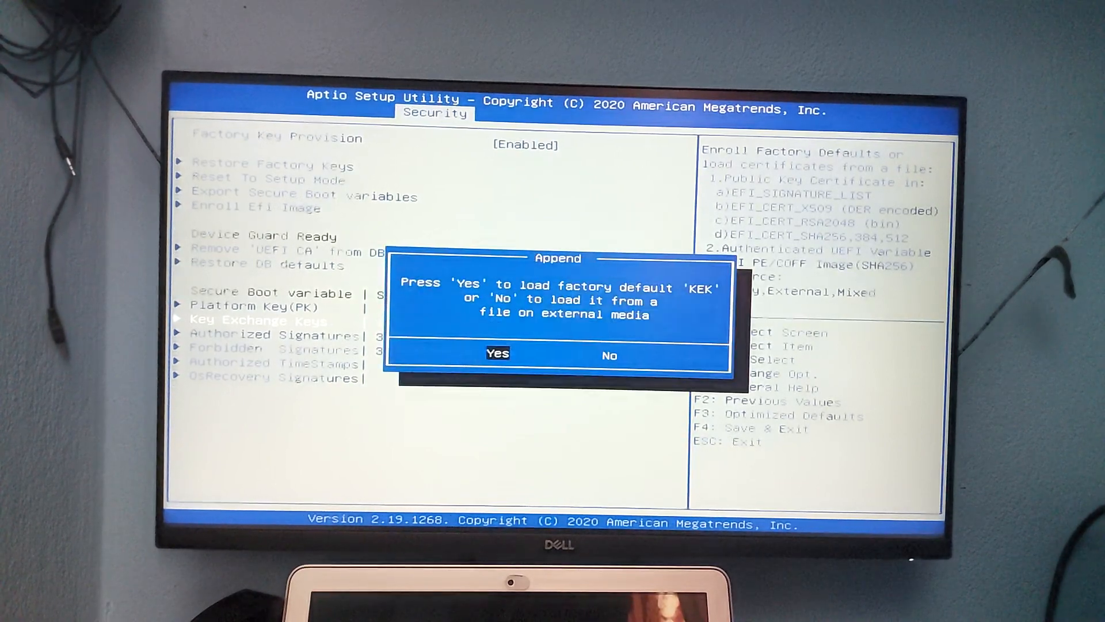
Step: Load the KEK and Platform Key from files on external media, then request Save & Exit
{"action": "left_click", "coordinate": [609, 356]}
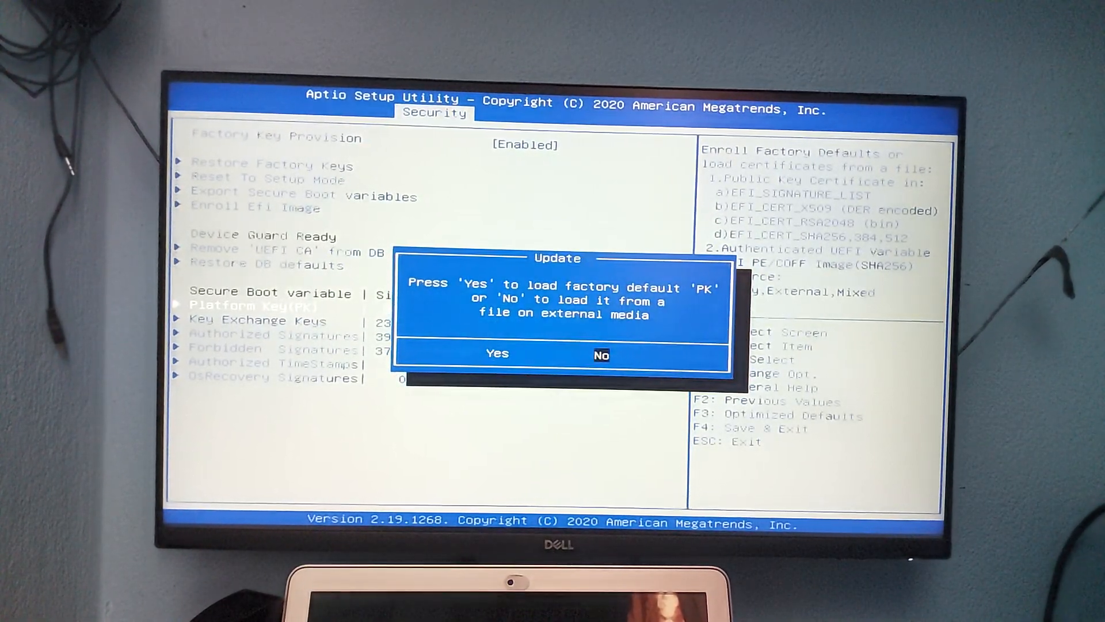
{"action": "left_click", "coordinate": [601, 354]}
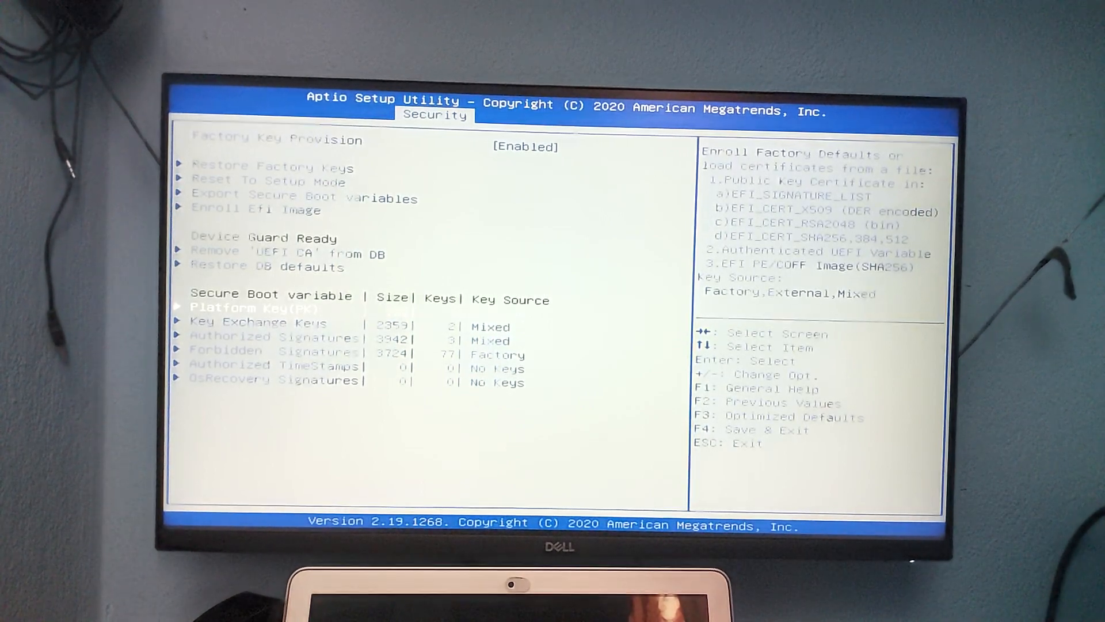
{"action": "key", "text": "Down"}
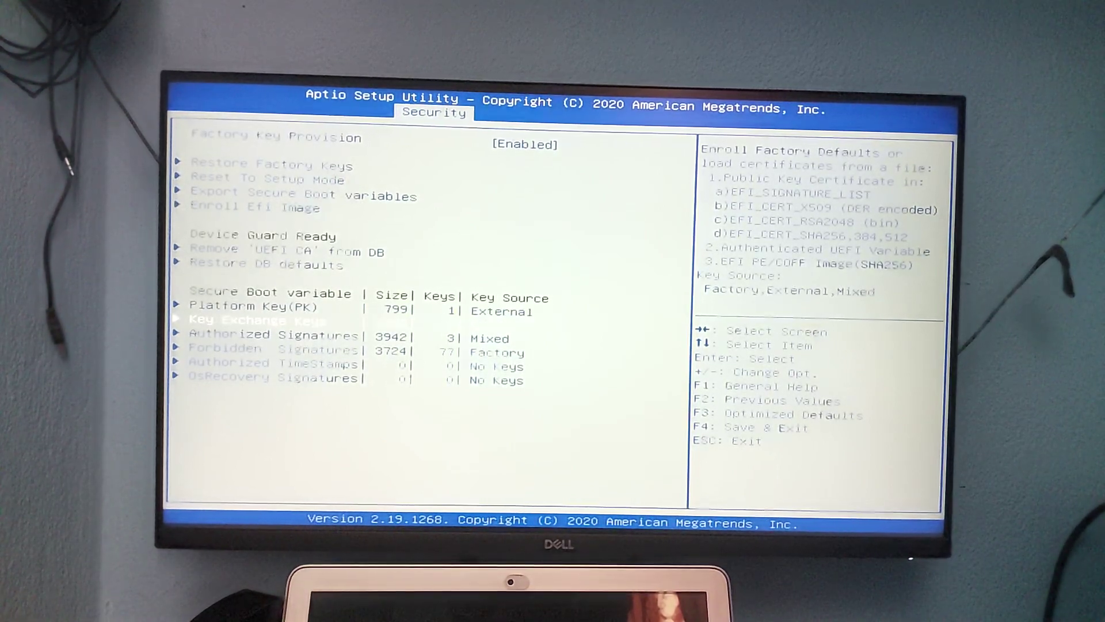
{"action": "key", "text": "Down"}
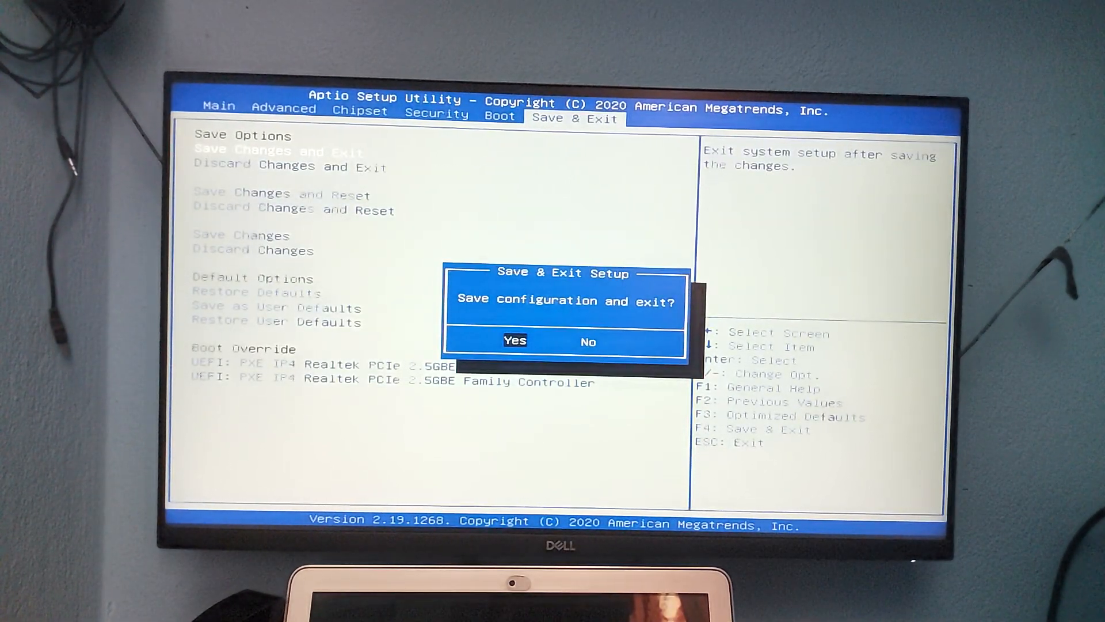
Step: Confirm Yes in the Save & Exit dialog so the Secure Boot key changes are stored
{"action": "key", "text": "Right"}
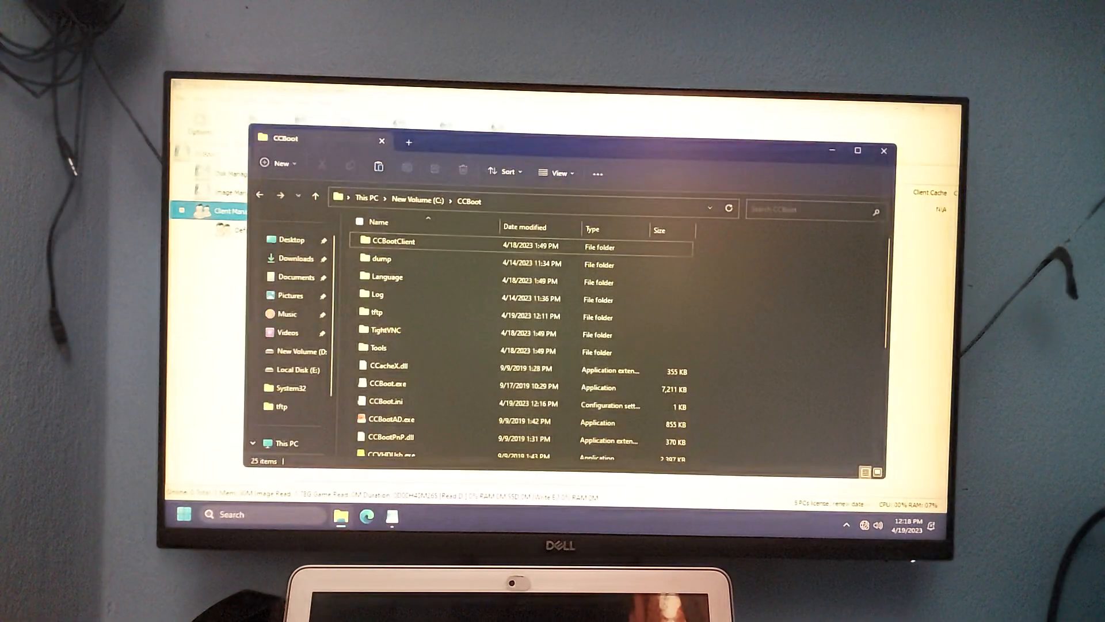
Step: Check that the tftp folder under C:\CCBoot holds ipxe.efi, then close the window
{"action": "double_click", "coordinate": [377, 312]}
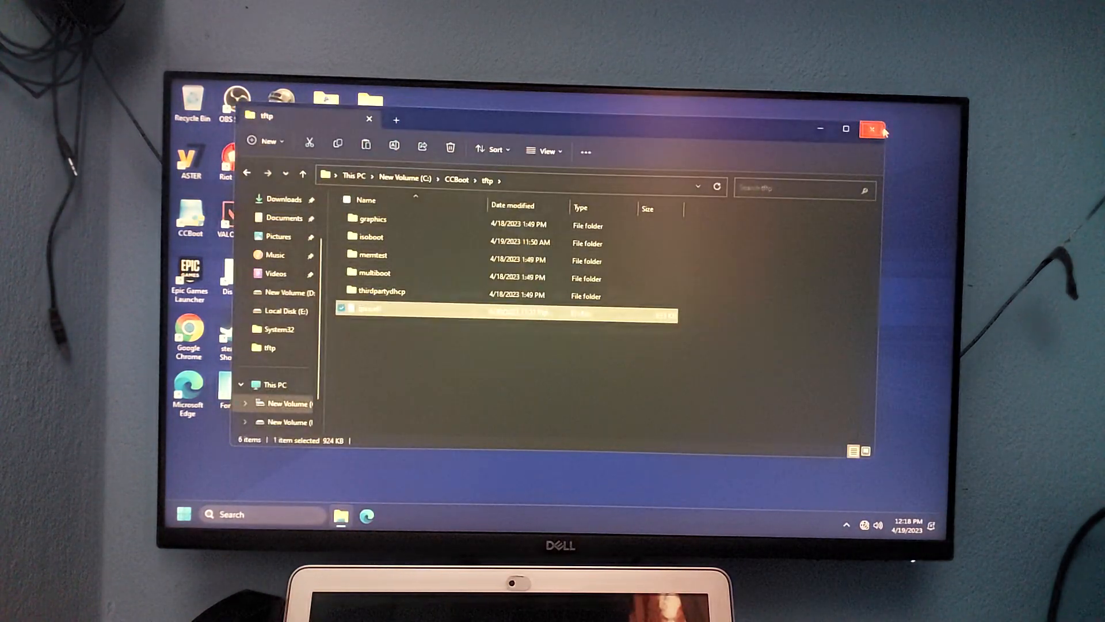
{"action": "left_click", "coordinate": [873, 130]}
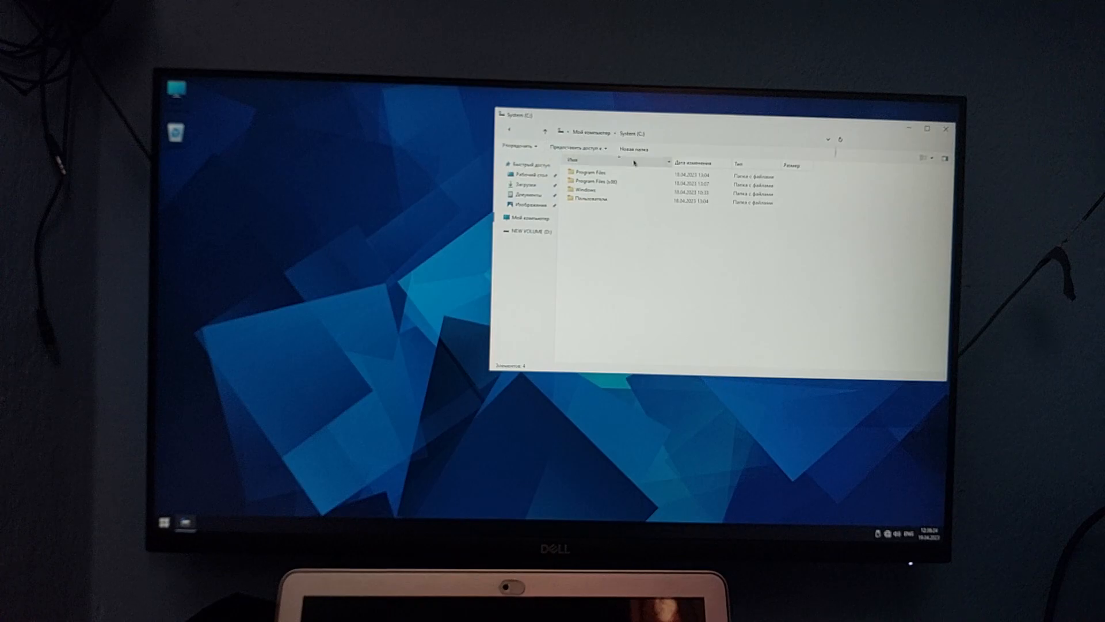
Step: Review the client's Folder Options View settings before returning to the server's Client Manager
{"action": "left_click", "coordinate": [634, 150]}
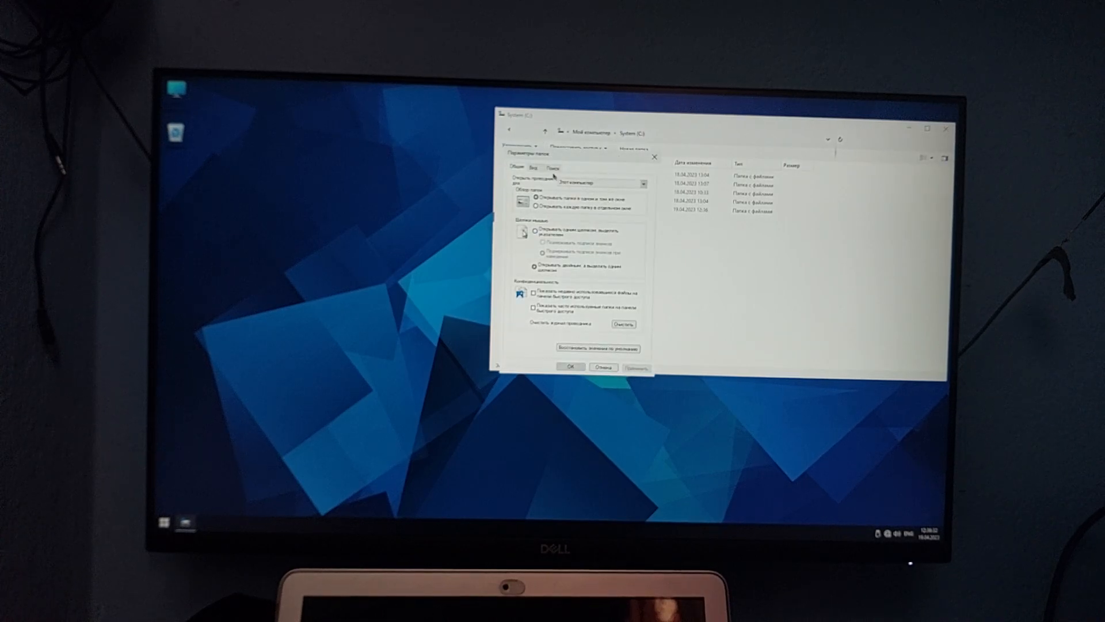
{"action": "left_click", "coordinate": [530, 169]}
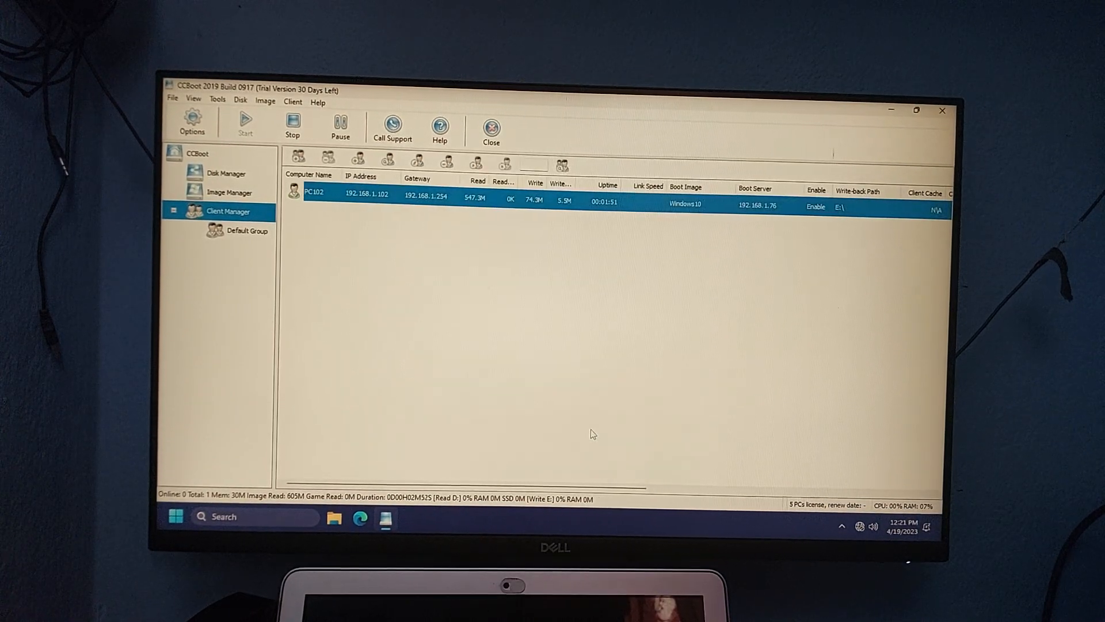
Step: Verify ipxe.efi in C:\CCBoot\tftp on the server and close Explorer
{"action": "left_click", "coordinate": [171, 103]}
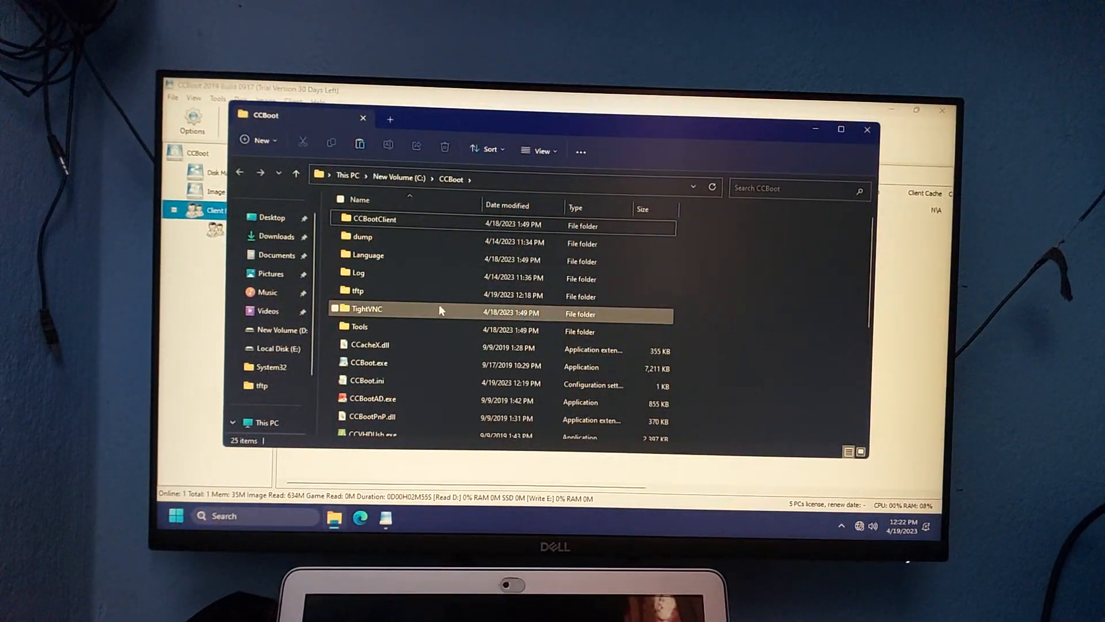
{"action": "double_click", "coordinate": [357, 290]}
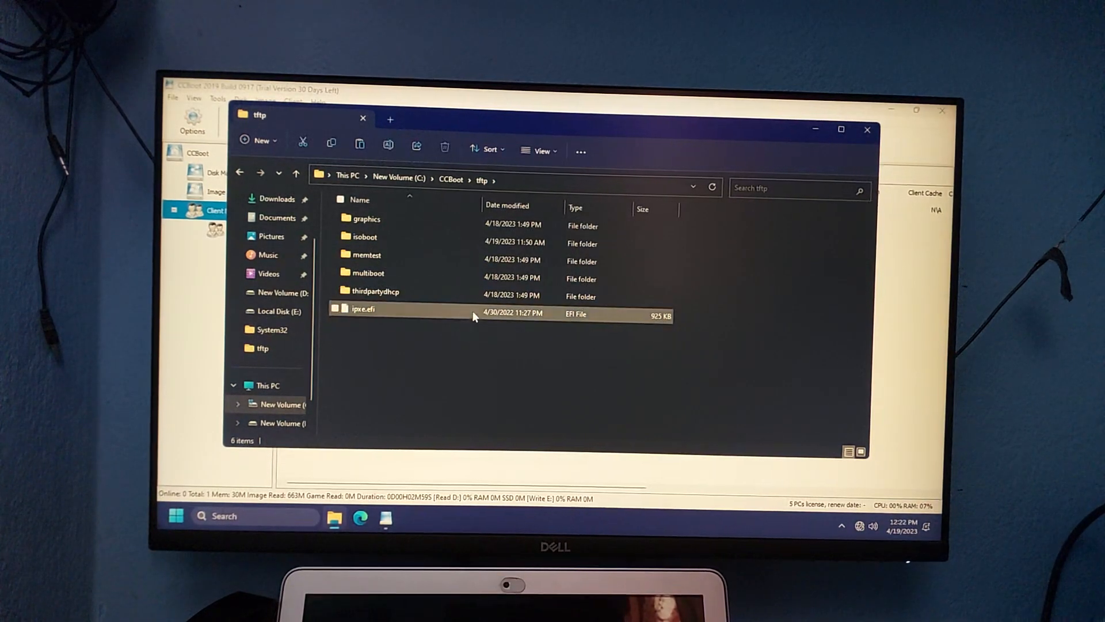
{"action": "left_click", "coordinate": [363, 308]}
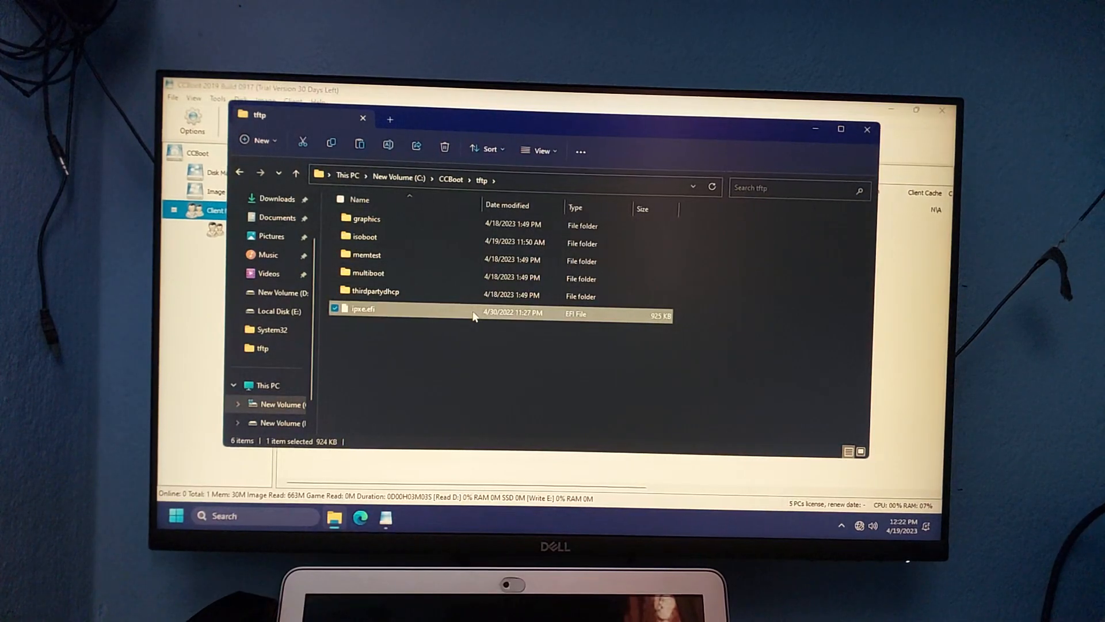
{"action": "left_click", "coordinate": [868, 129]}
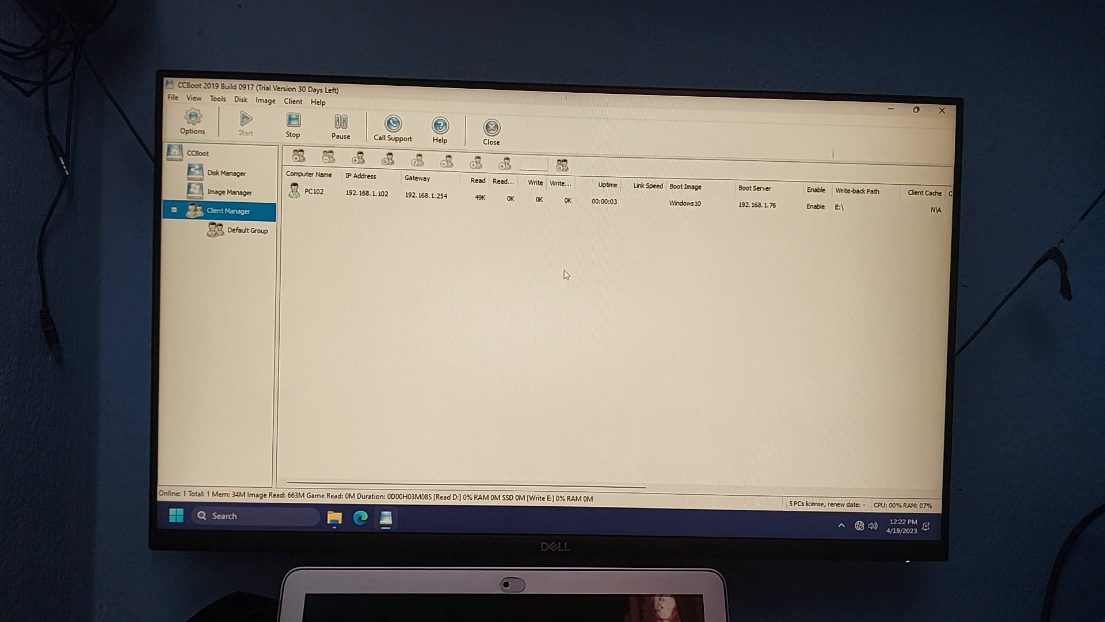
{"action": "mouse_move", "coordinate": [428, 214]}
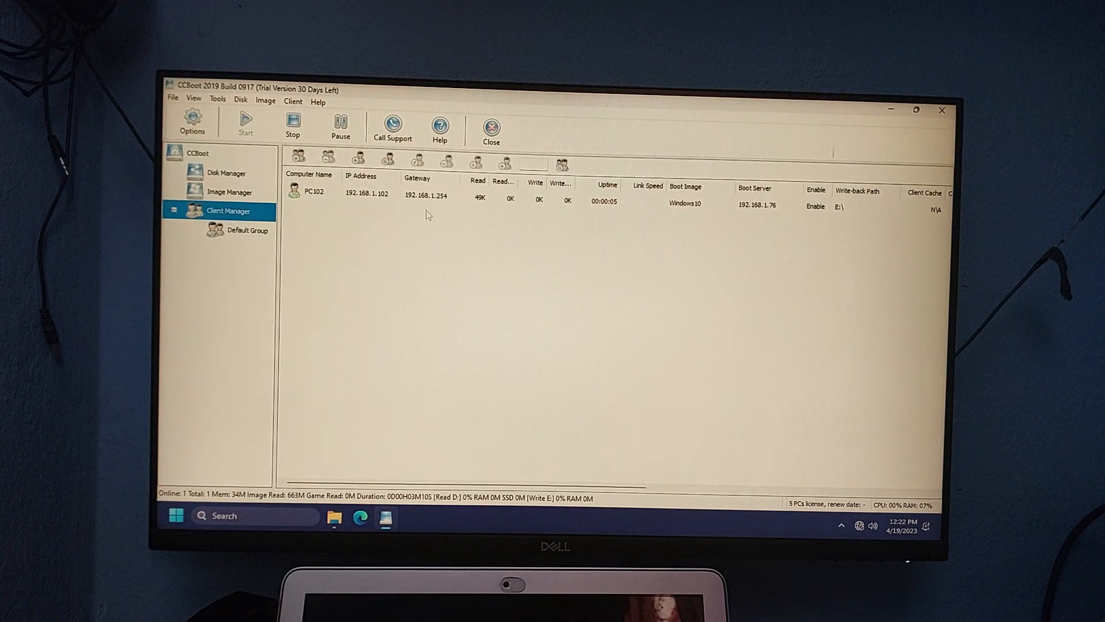
Step: Add D:\Windows11.VHD as a second boot image beside Windows10 and return to the client list
{"action": "left_click", "coordinate": [228, 192]}
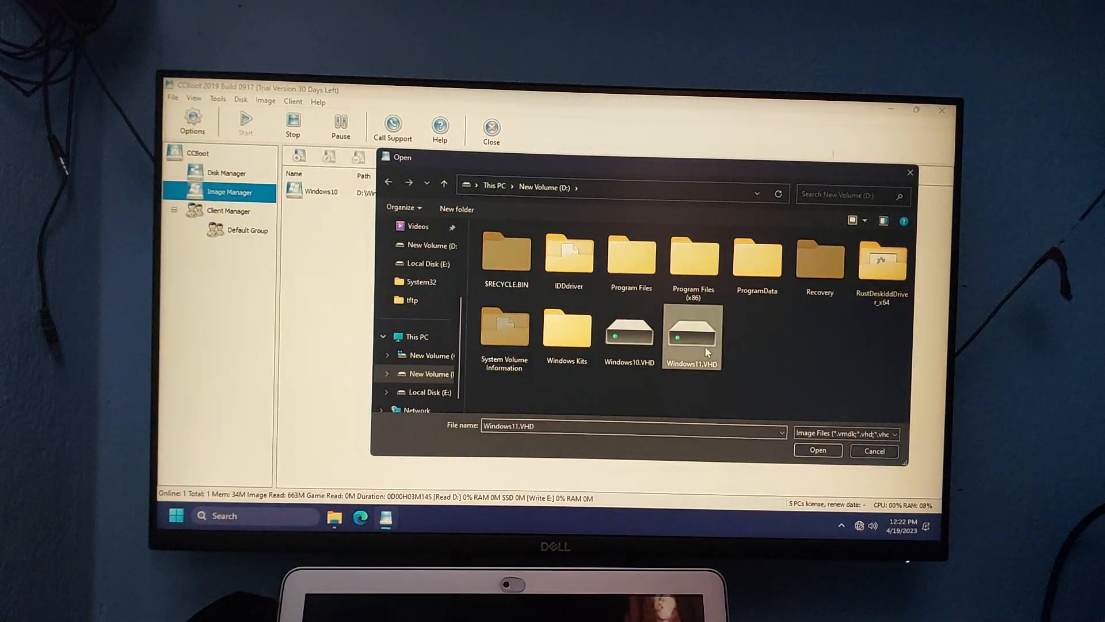
{"action": "left_click", "coordinate": [818, 450]}
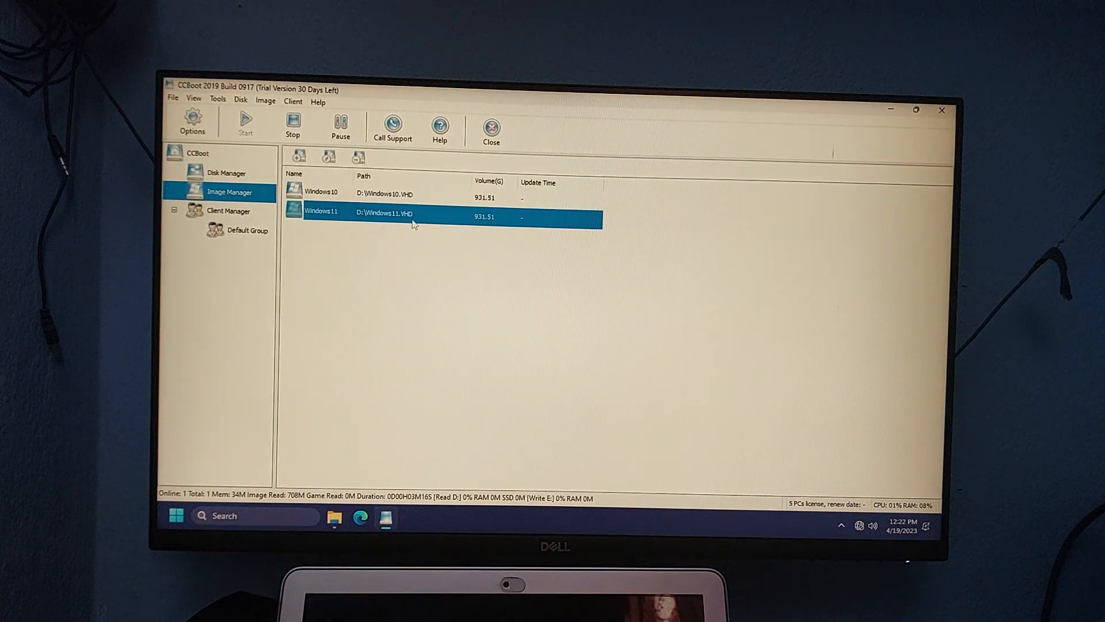
{"action": "left_click", "coordinate": [228, 211]}
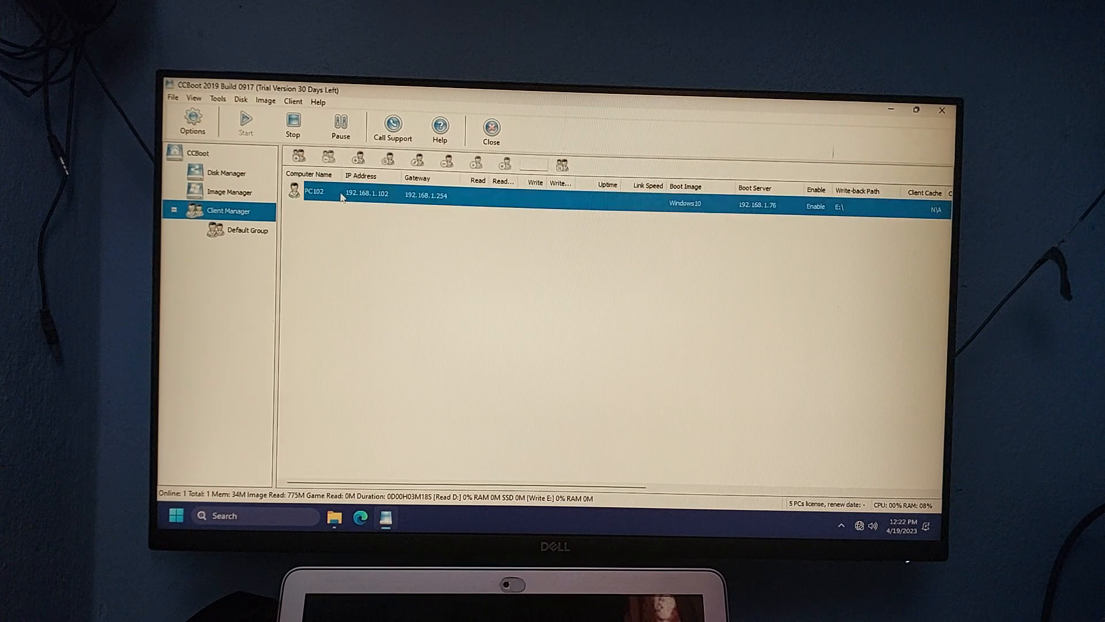